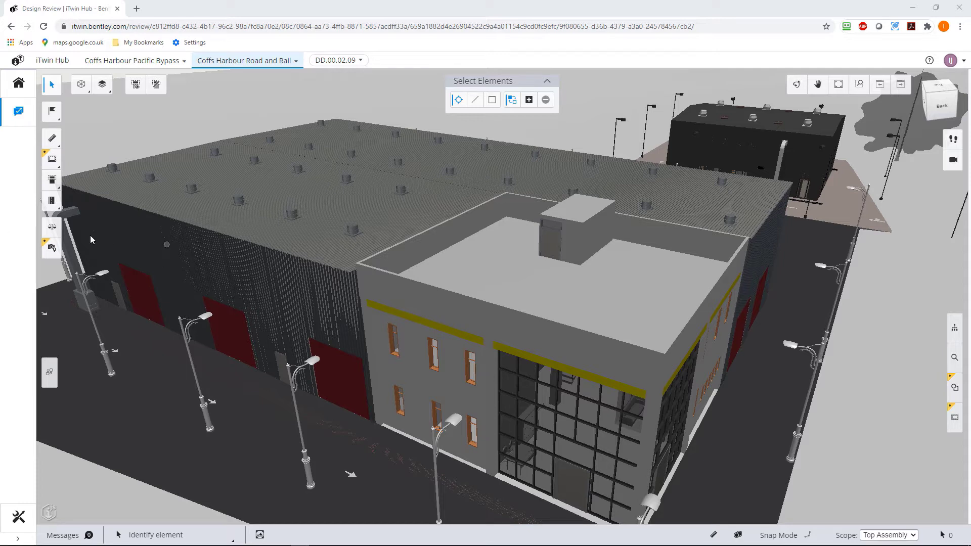
{"action": "mouse_move", "coordinate": [52, 228]}
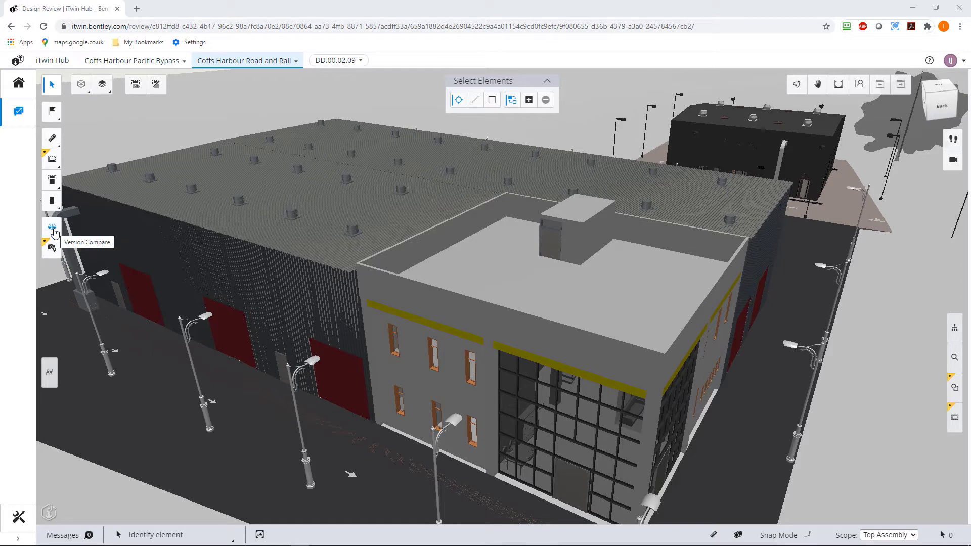
Open Version Compare and choose DD.00.02.08 as the version to compare with.
{"action": "left_click", "coordinate": [53, 228]}
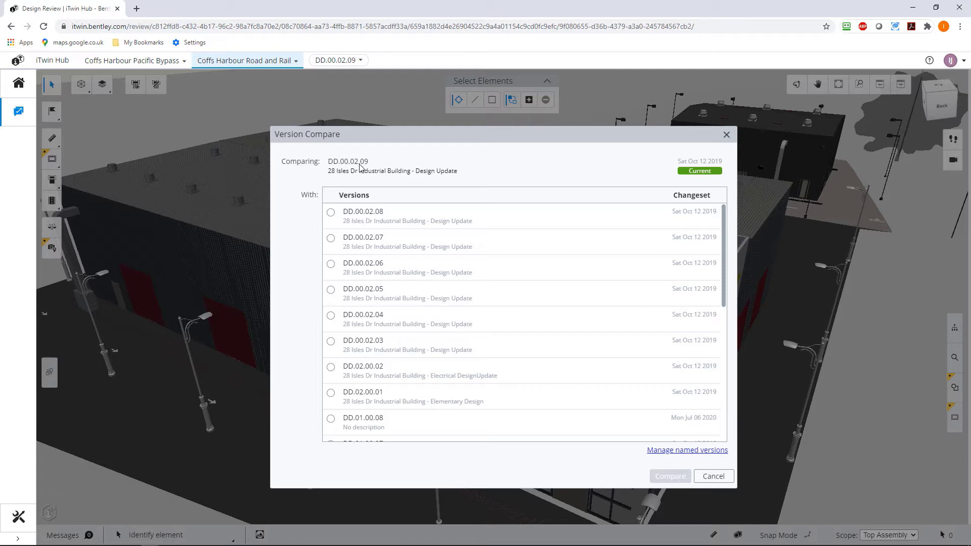
{"action": "mouse_move", "coordinate": [725, 248]}
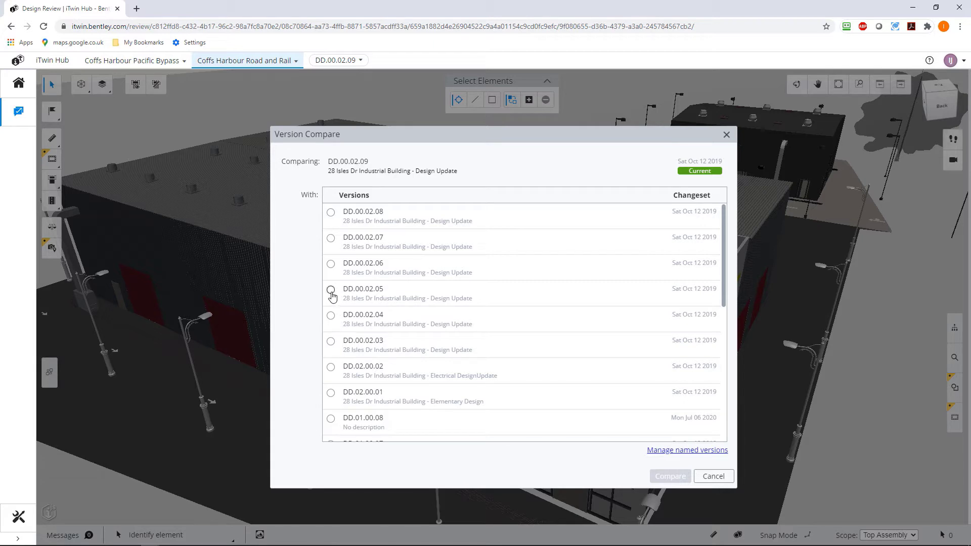
{"action": "mouse_move", "coordinate": [352, 66]}
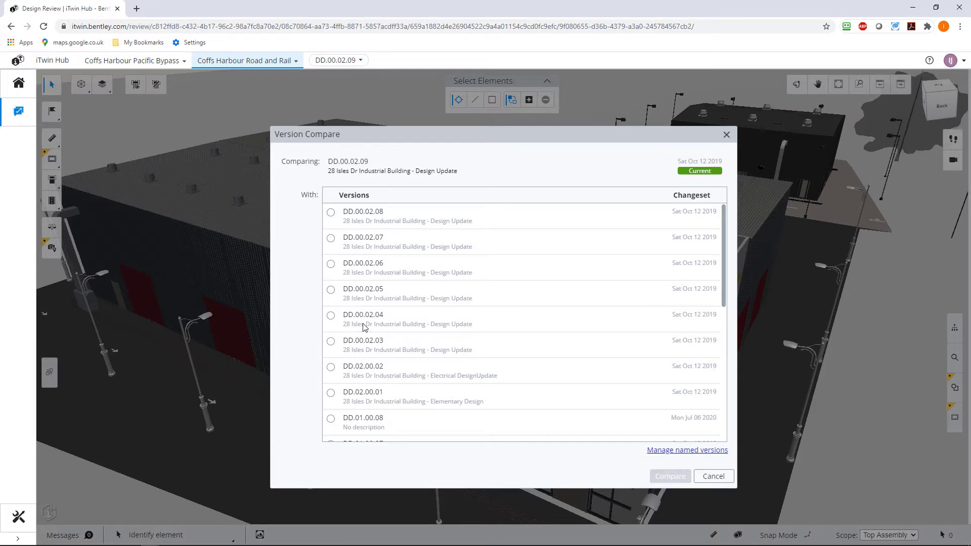
{"action": "left_click", "coordinate": [330, 212]}
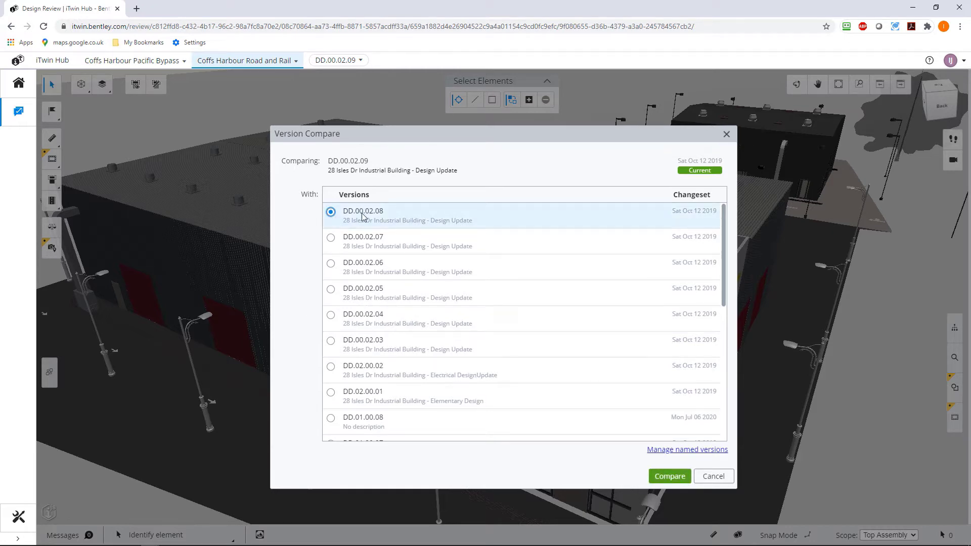
Run the comparison of DD.00.02.09 against DD.00.02.08.
{"action": "left_click", "coordinate": [668, 476]}
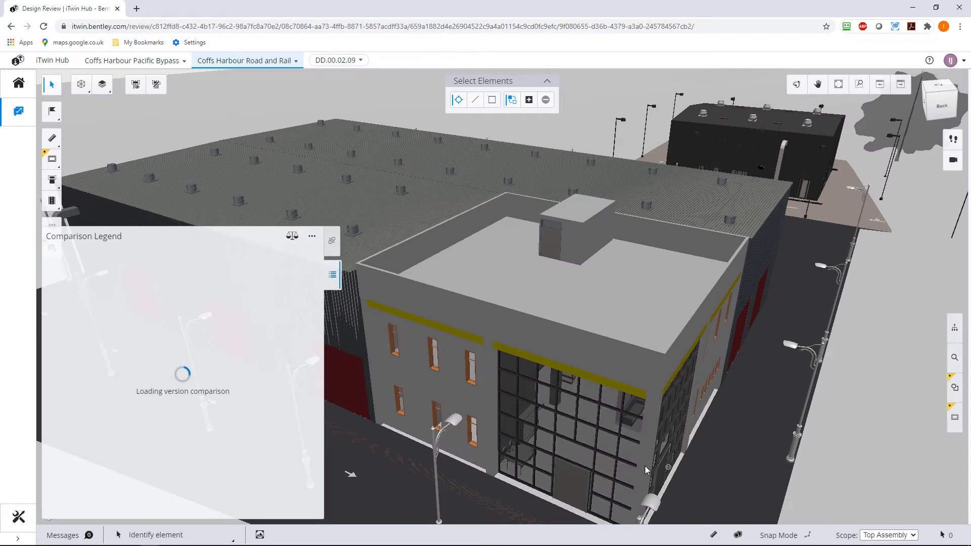
{"action": "mouse_move", "coordinate": [645, 469]}
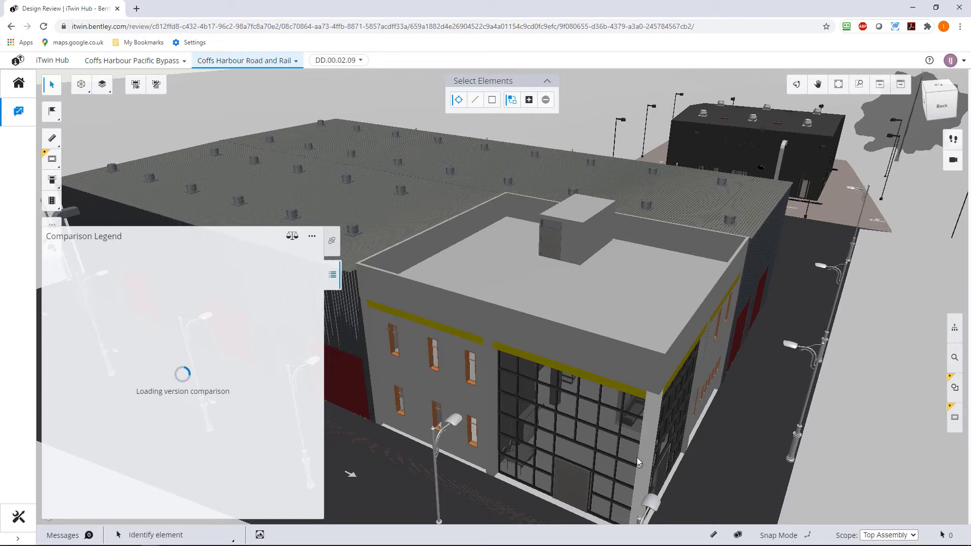
{"action": "mouse_move", "coordinate": [639, 456]}
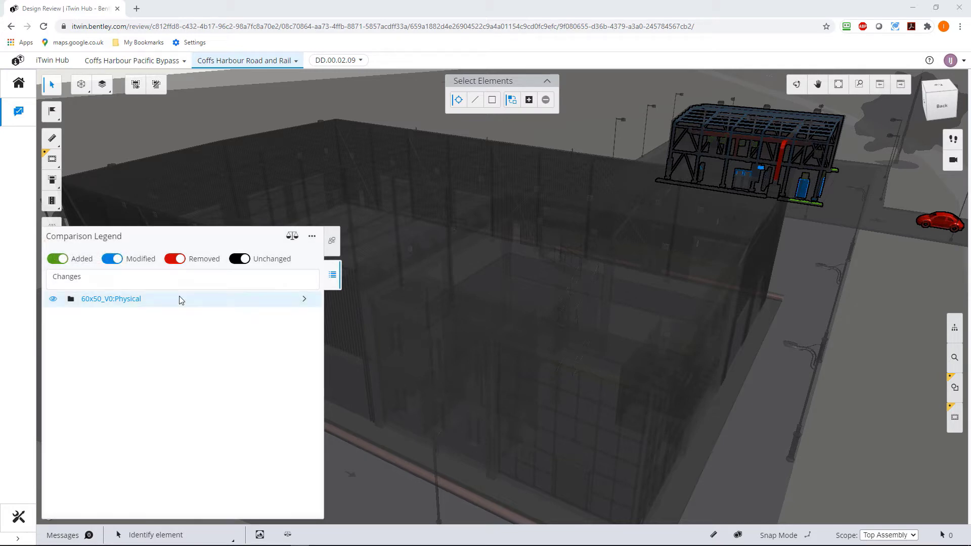
{"action": "left_click", "coordinate": [176, 259]}
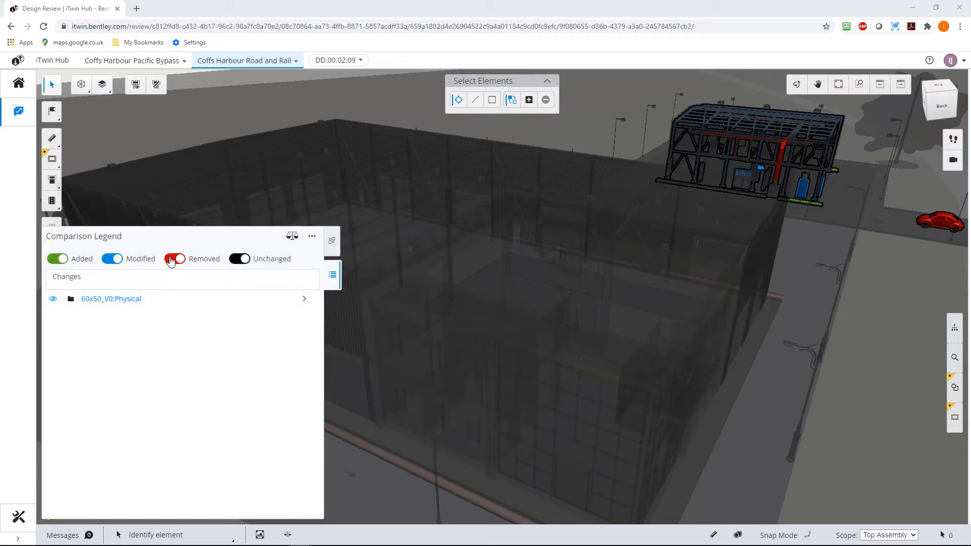
{"action": "left_click", "coordinate": [174, 259]}
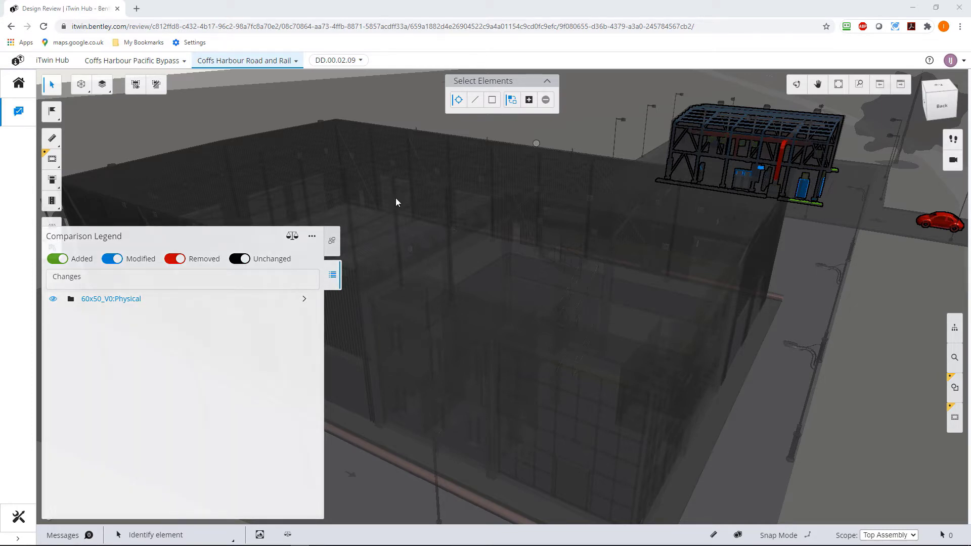
{"action": "left_click", "coordinate": [239, 259]}
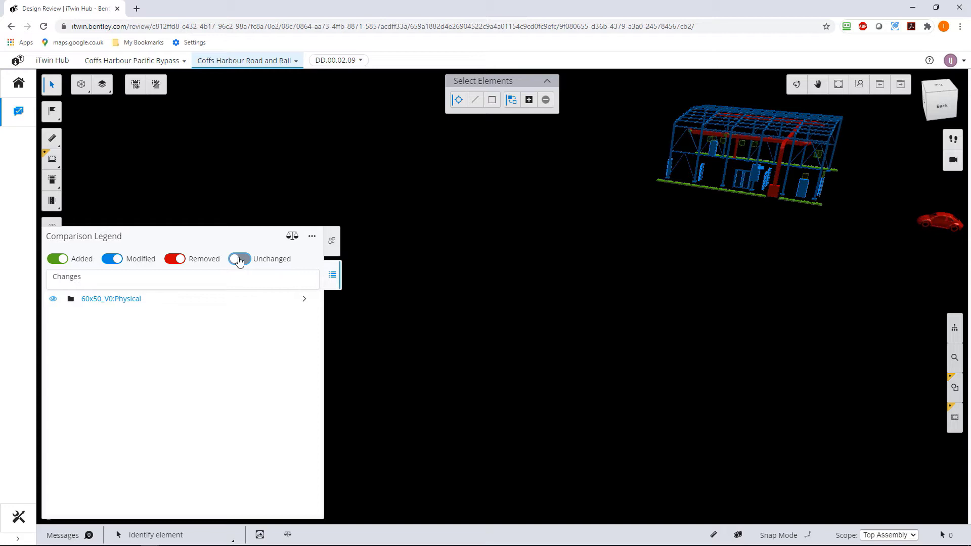
{"action": "left_click", "coordinate": [239, 258]}
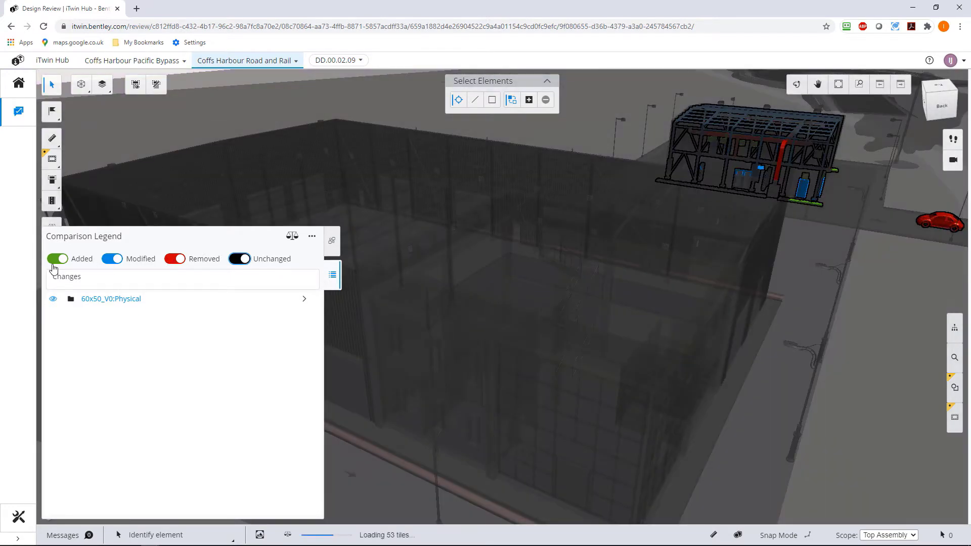
{"action": "left_click", "coordinate": [57, 258]}
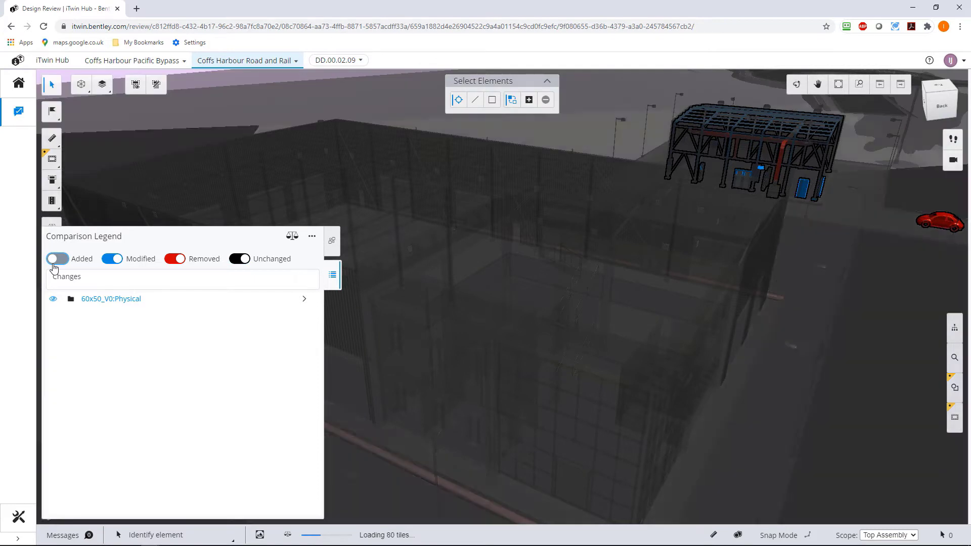
{"action": "left_click", "coordinate": [57, 258]}
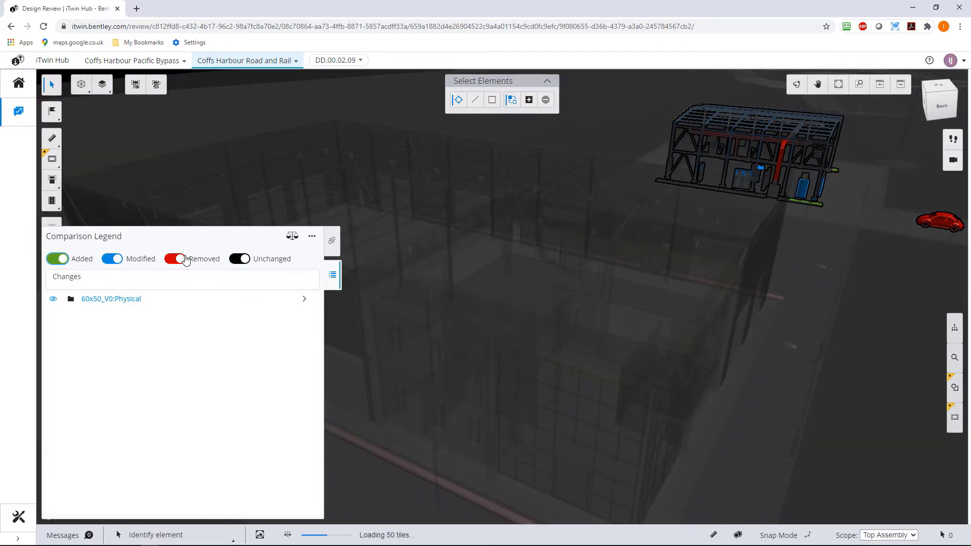
{"action": "left_click", "coordinate": [175, 258]}
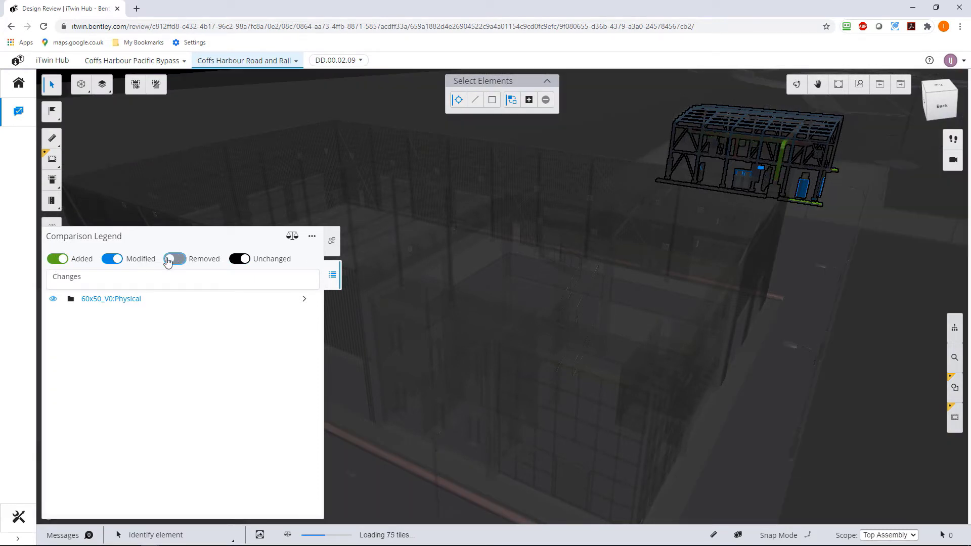
{"action": "left_click", "coordinate": [174, 259]}
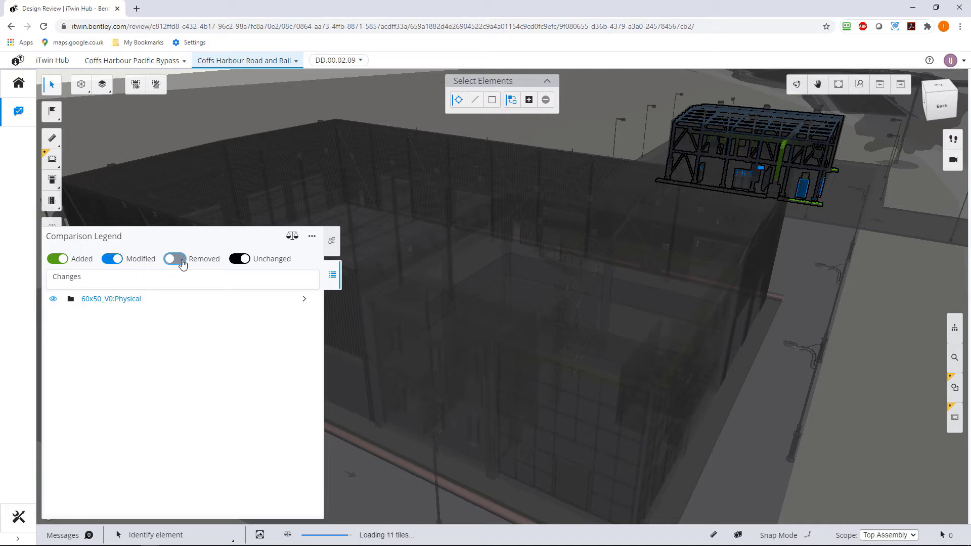
{"action": "left_click", "coordinate": [174, 259]}
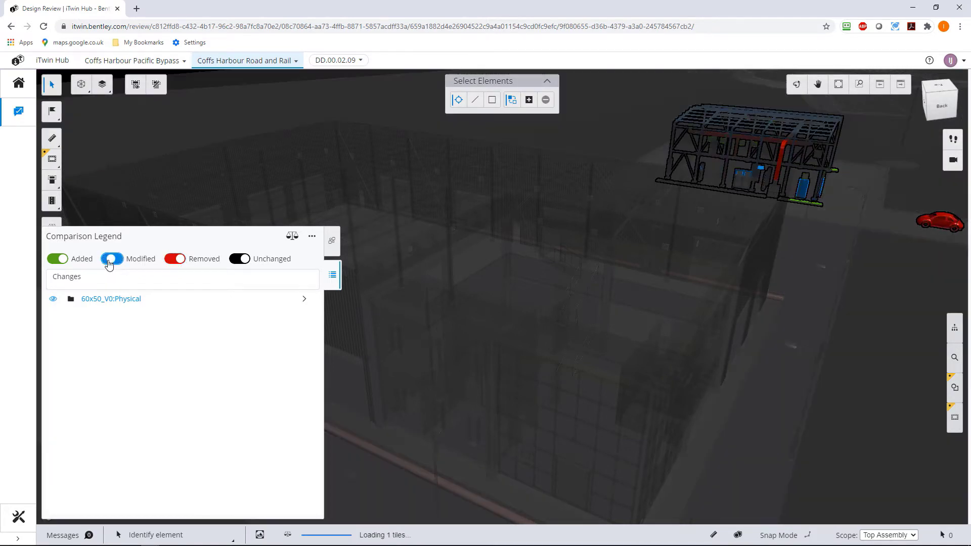
{"action": "left_click", "coordinate": [112, 259]}
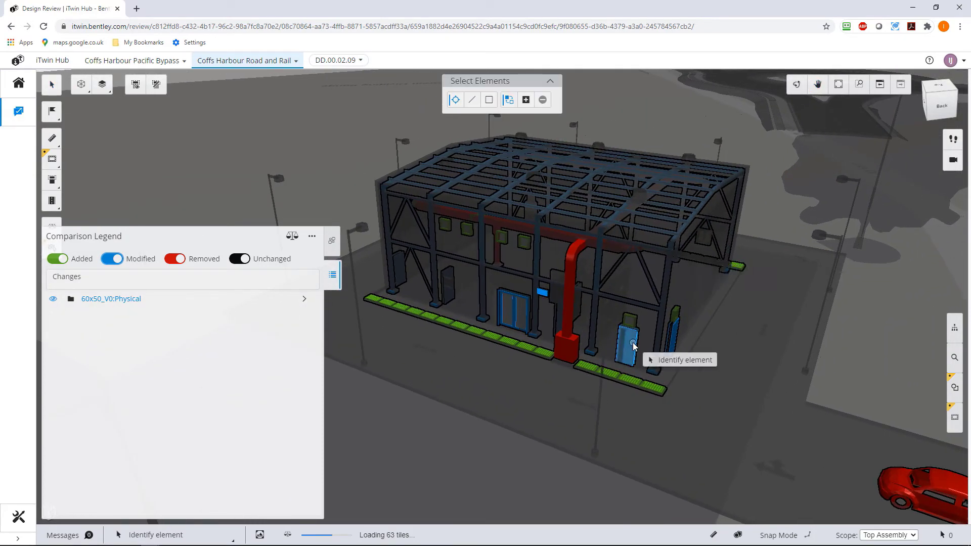
{"action": "mouse_move", "coordinate": [631, 346]}
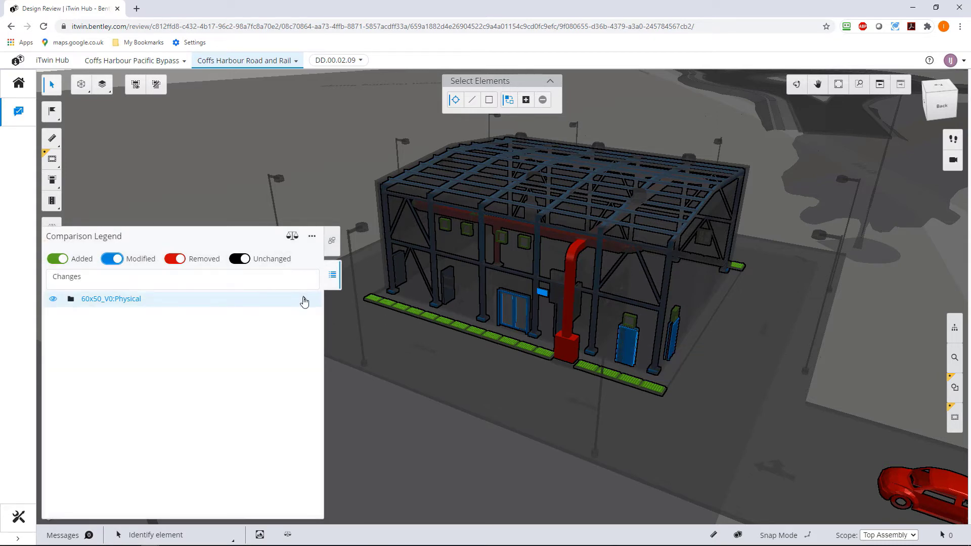
Expand the 60x50_V0:Physical changes list, hide removed elements, and scroll through it.
{"action": "left_click", "coordinate": [111, 298]}
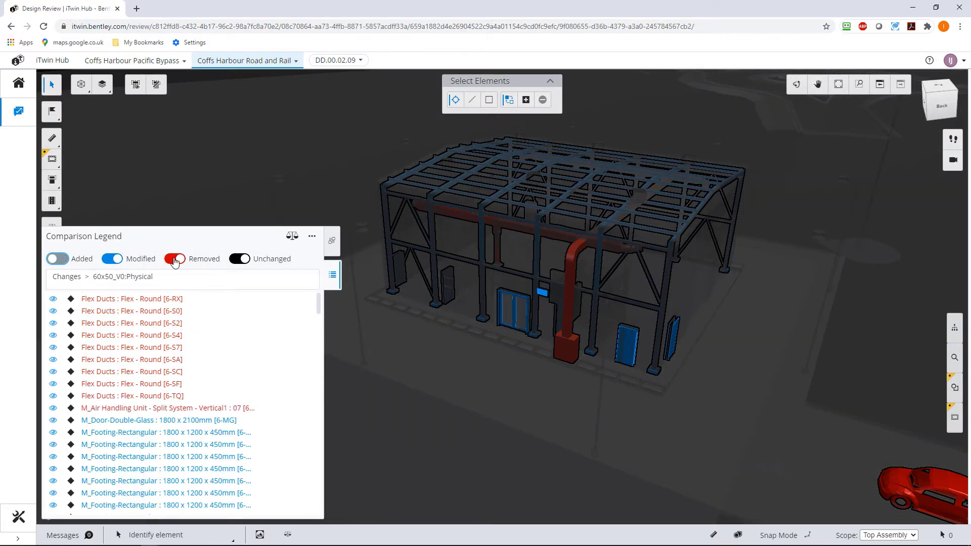
{"action": "left_click", "coordinate": [175, 259]}
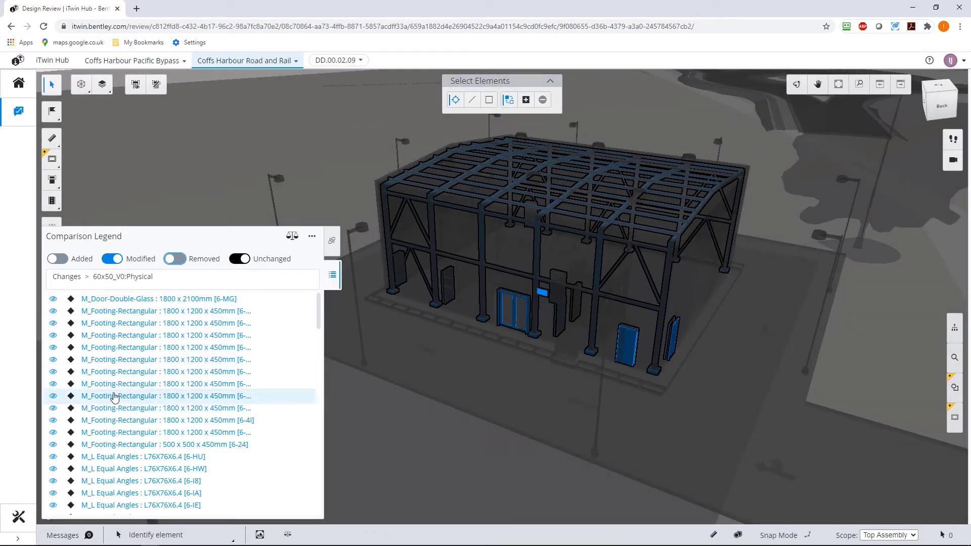
{"action": "mouse_move", "coordinate": [121, 400]}
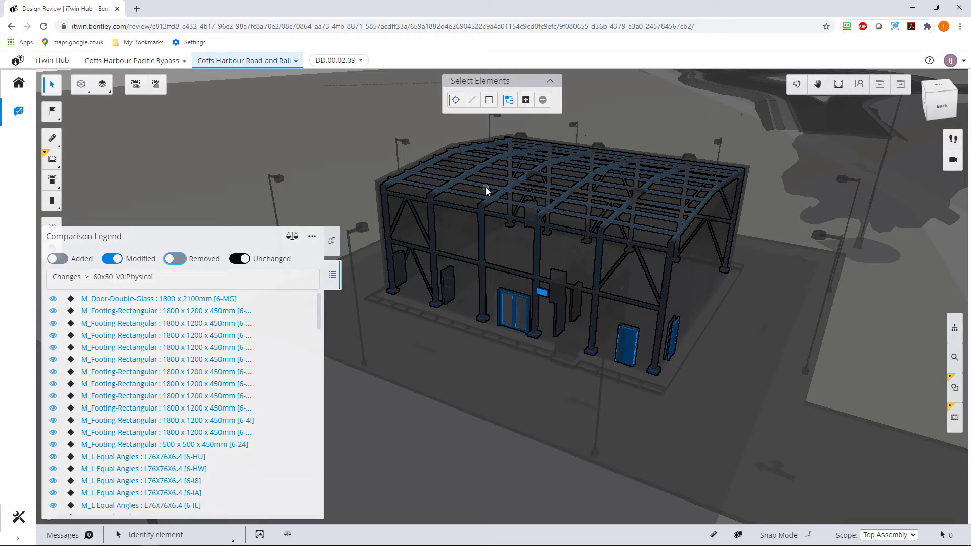
{"action": "mouse_move", "coordinate": [486, 191]}
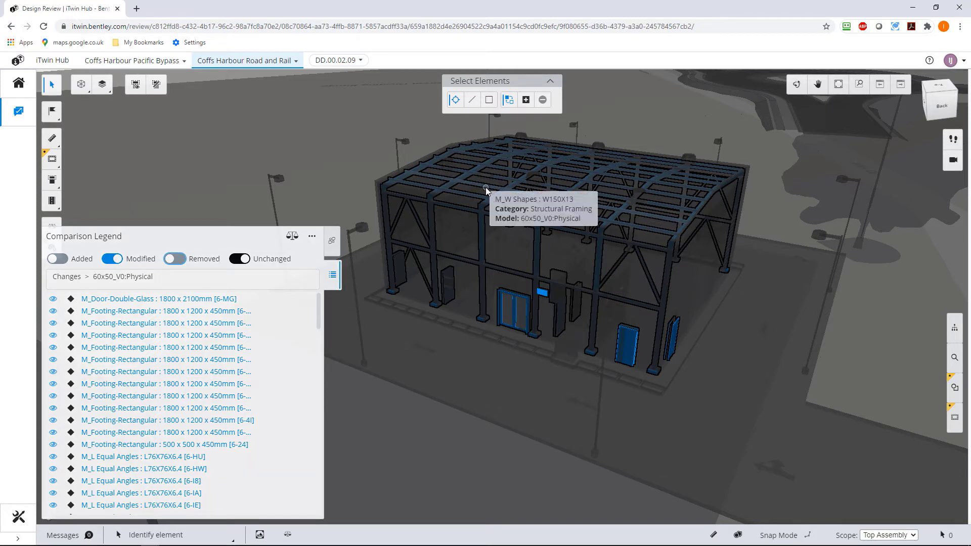
{"action": "mouse_move", "coordinate": [478, 200]}
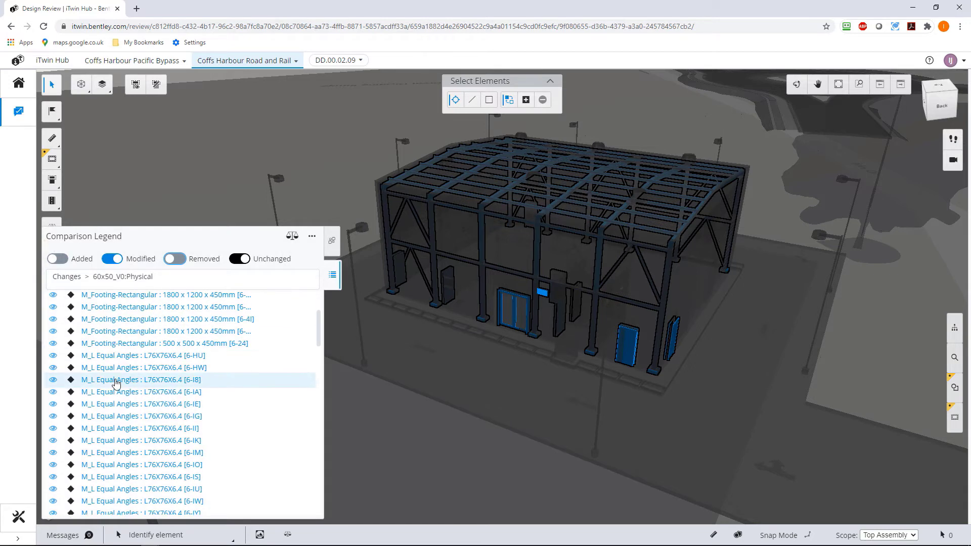
{"action": "scroll", "scroll_direction": "down", "scroll_amount": 3}
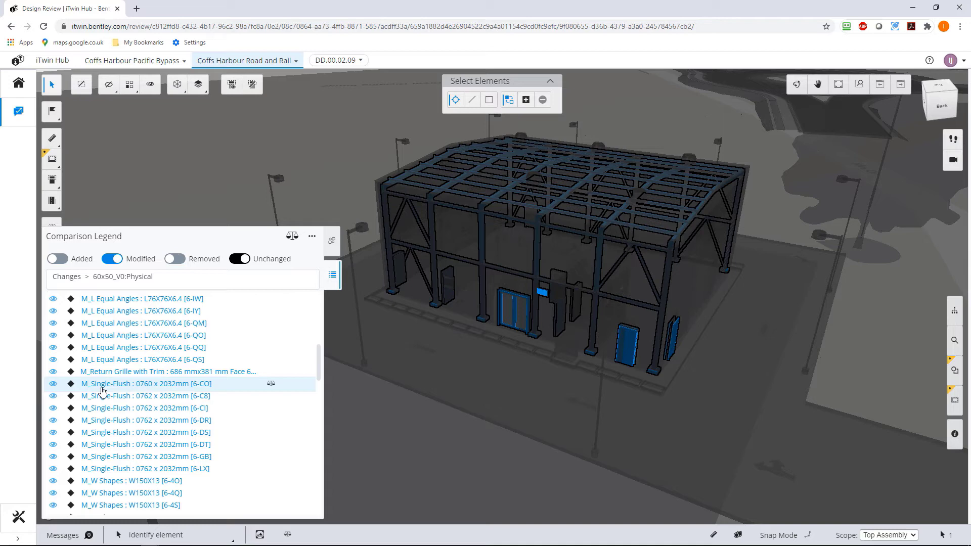
Zoom to single-flush doors 6-CO and 6-C8, then compare door 6-CO side by side.
{"action": "left_click", "coordinate": [147, 383]}
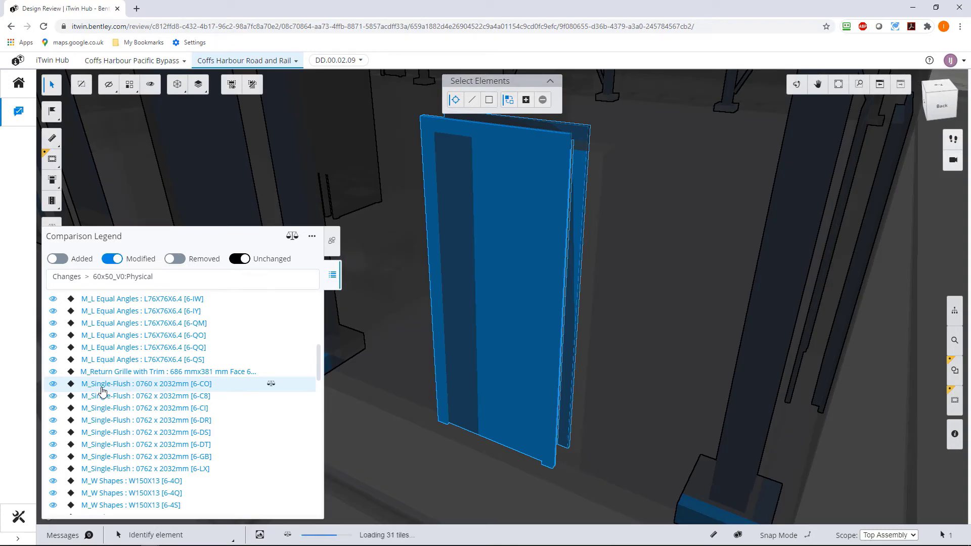
{"action": "left_click", "coordinate": [145, 395]}
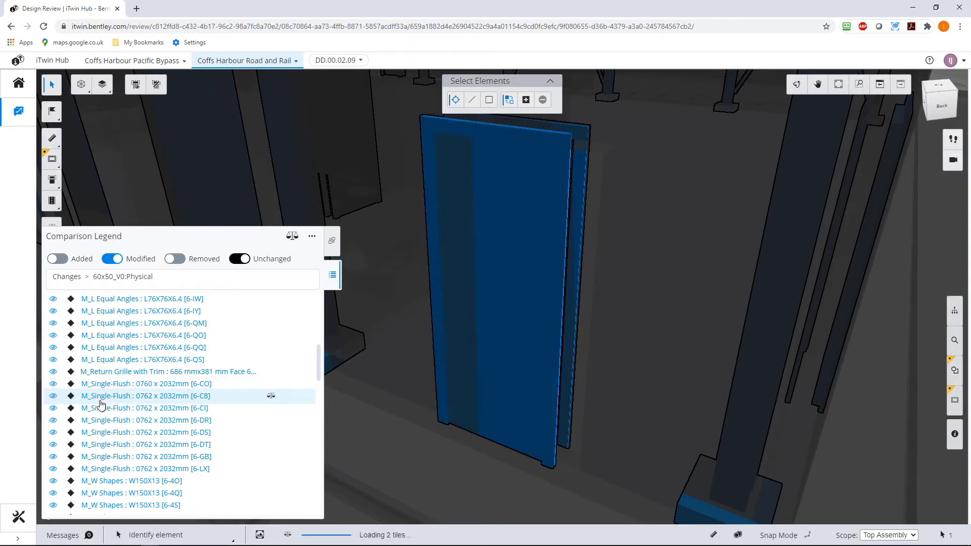
{"action": "left_click", "coordinate": [146, 383]}
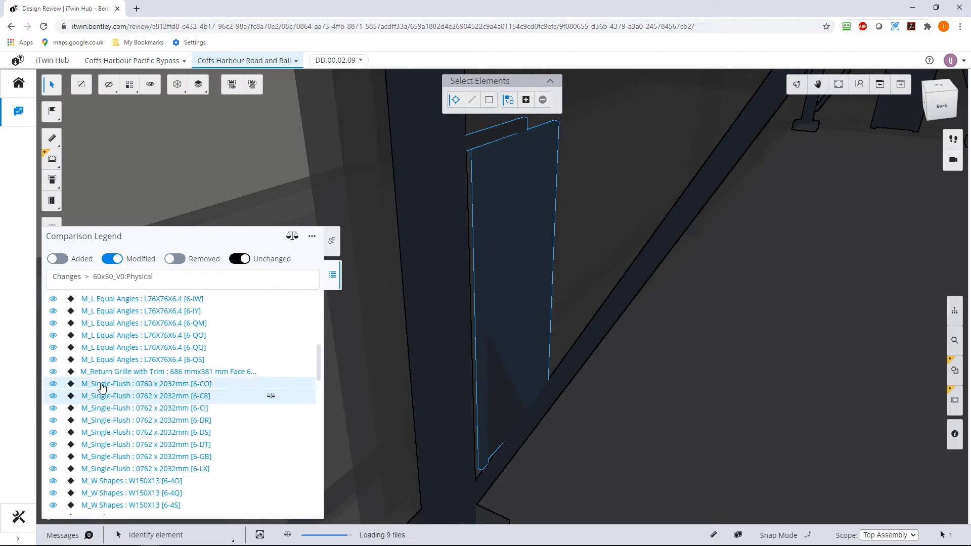
{"action": "left_click", "coordinate": [146, 384]}
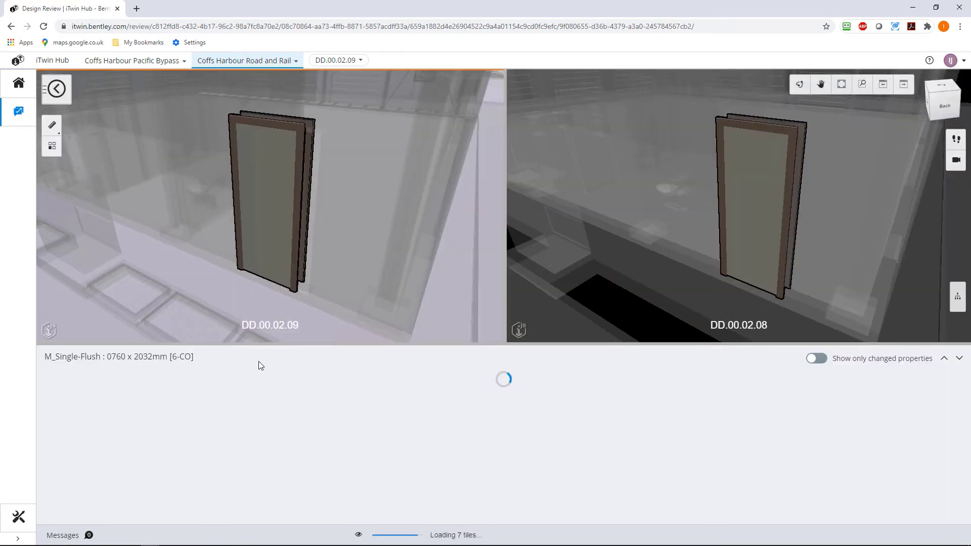
Turn on 'Show only changed properties' for door 6-CO, ending with it enabled.
{"action": "left_click", "coordinate": [273, 199]}
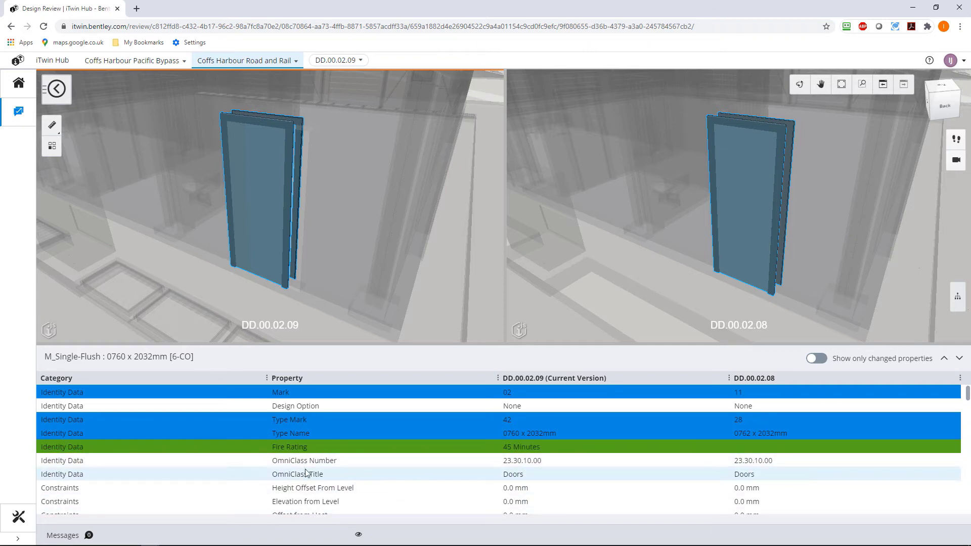
{"action": "mouse_move", "coordinate": [72, 419]}
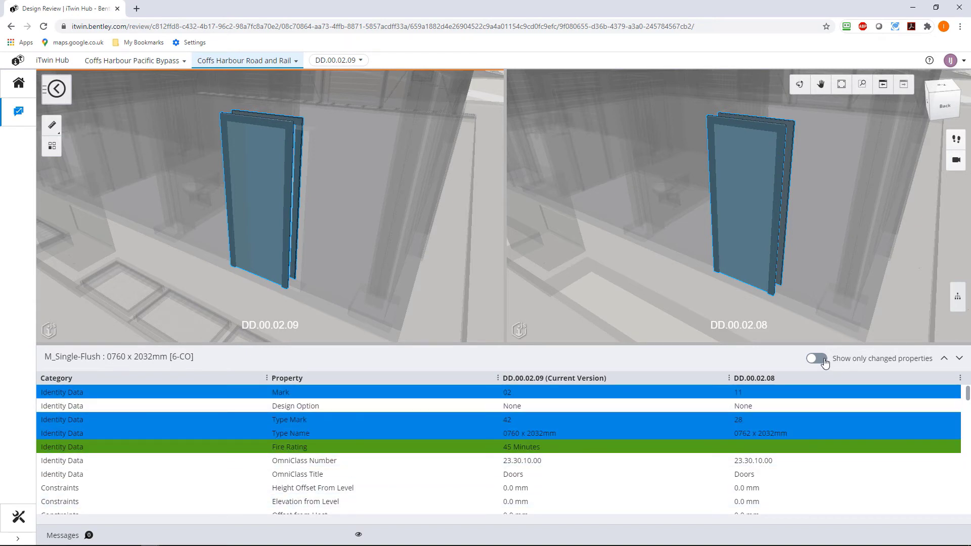
{"action": "left_click", "coordinate": [815, 358]}
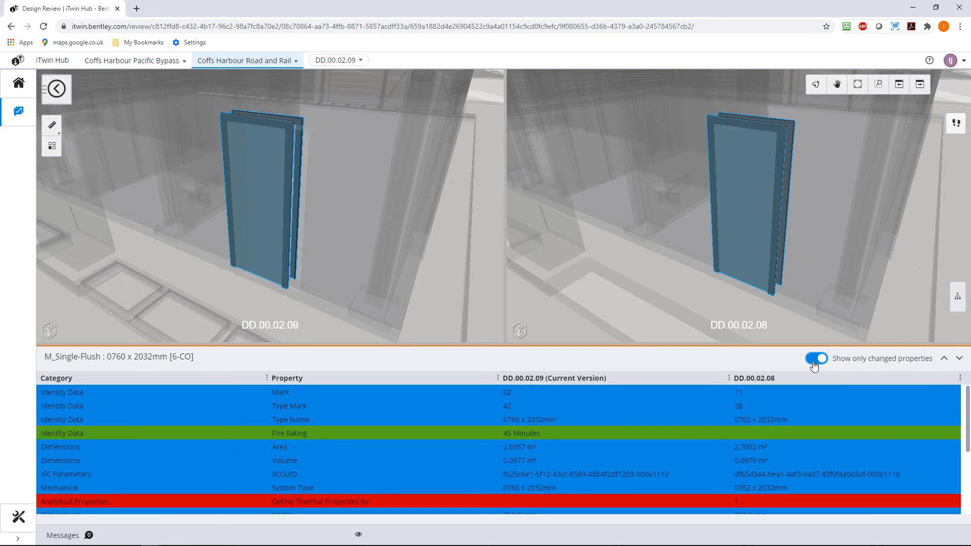
{"action": "left_click", "coordinate": [816, 358]}
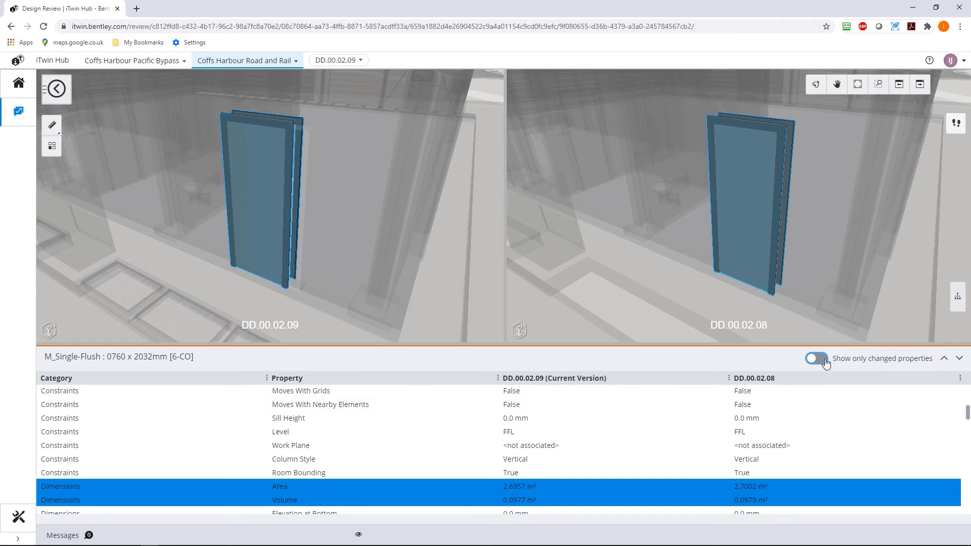
{"action": "left_click", "coordinate": [816, 358]}
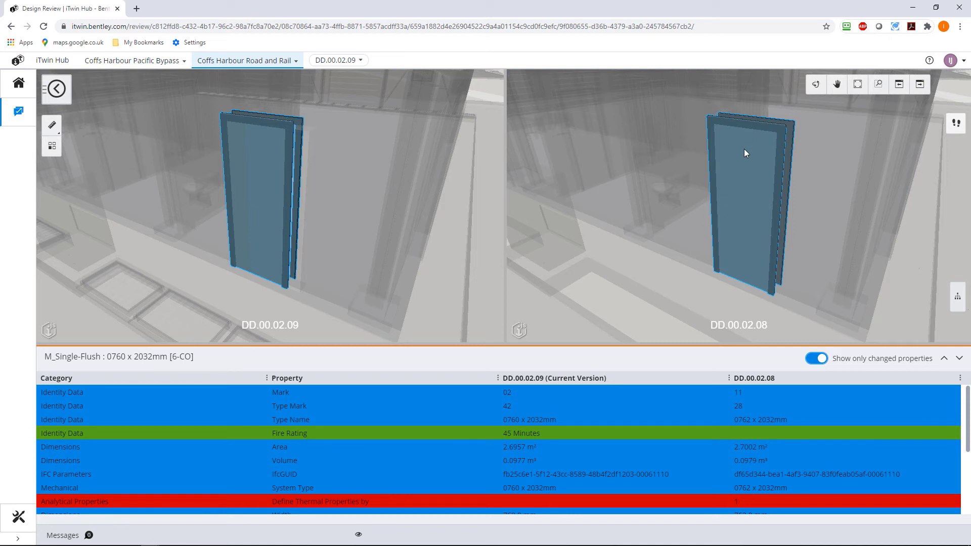
{"action": "mouse_move", "coordinate": [690, 422]}
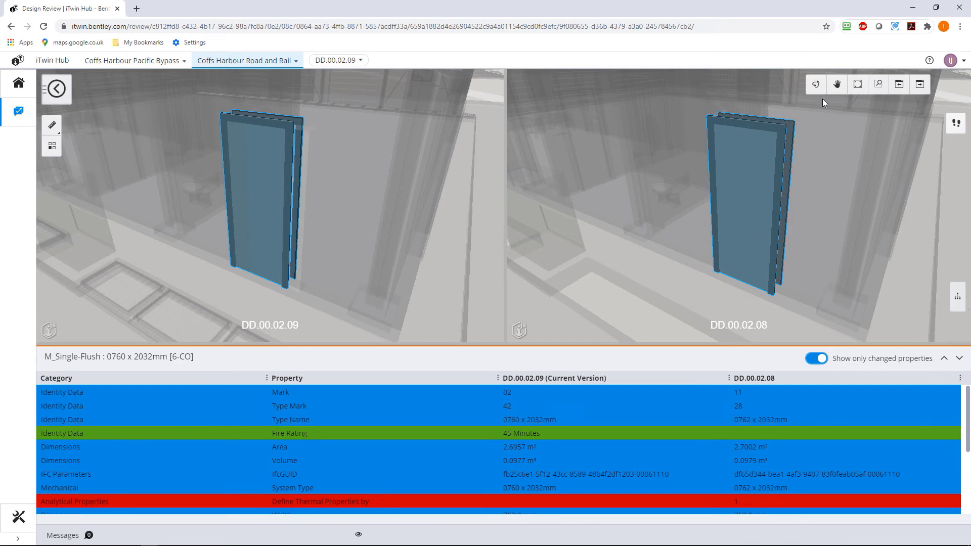
Orbit to face door 6-CO front-on and isolate it in both version views.
{"action": "left_click", "coordinate": [816, 84]}
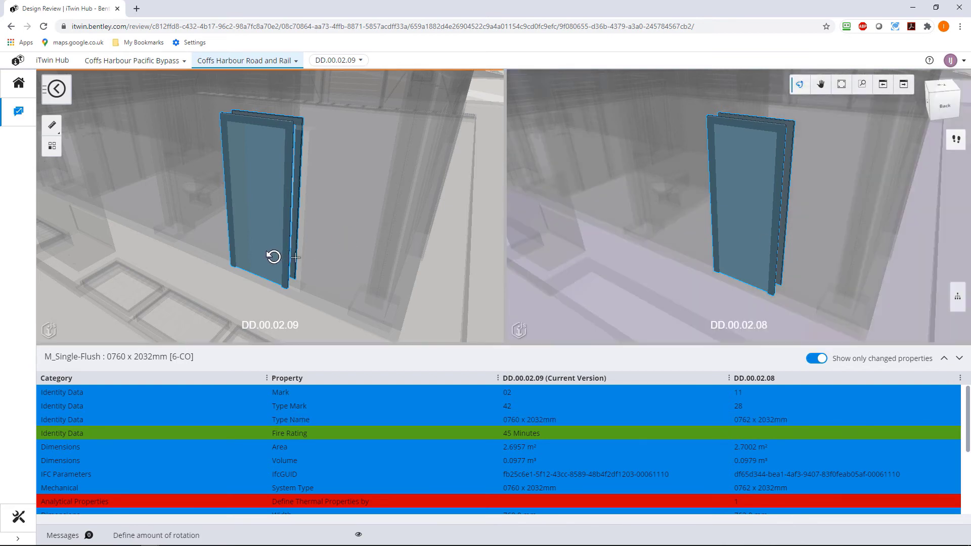
{"action": "left_click_drag", "start_coordinate": [274, 256], "coordinate": [208, 247]}
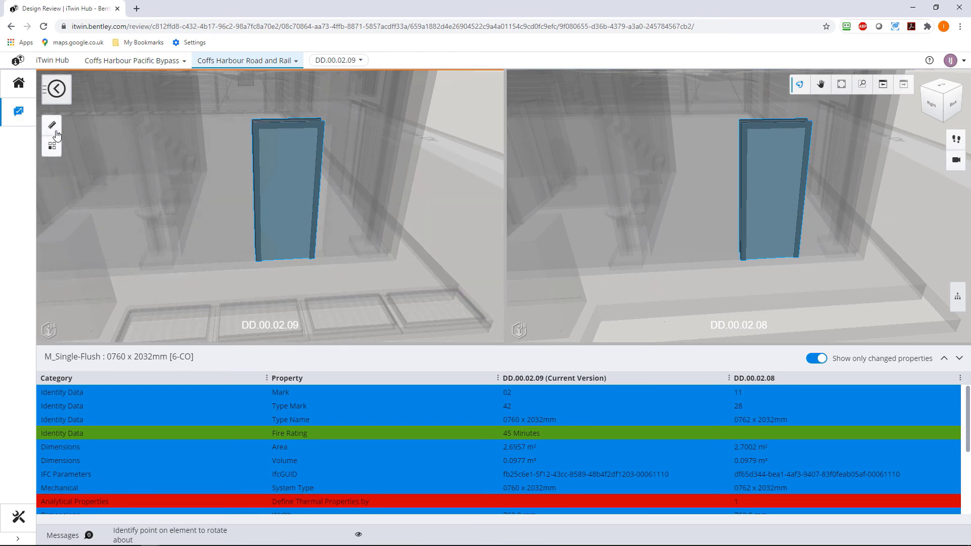
{"action": "left_click", "coordinate": [52, 125]}
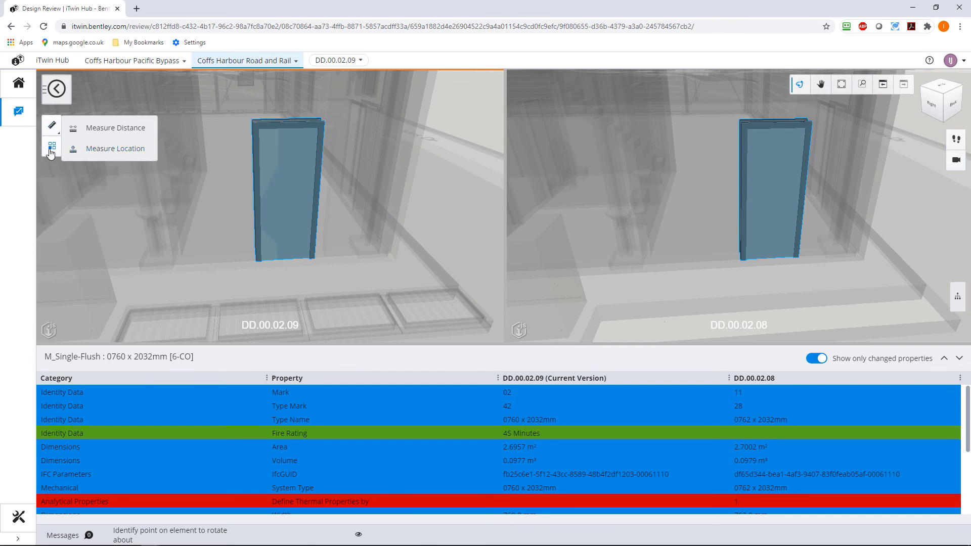
{"action": "left_click", "coordinate": [52, 150]}
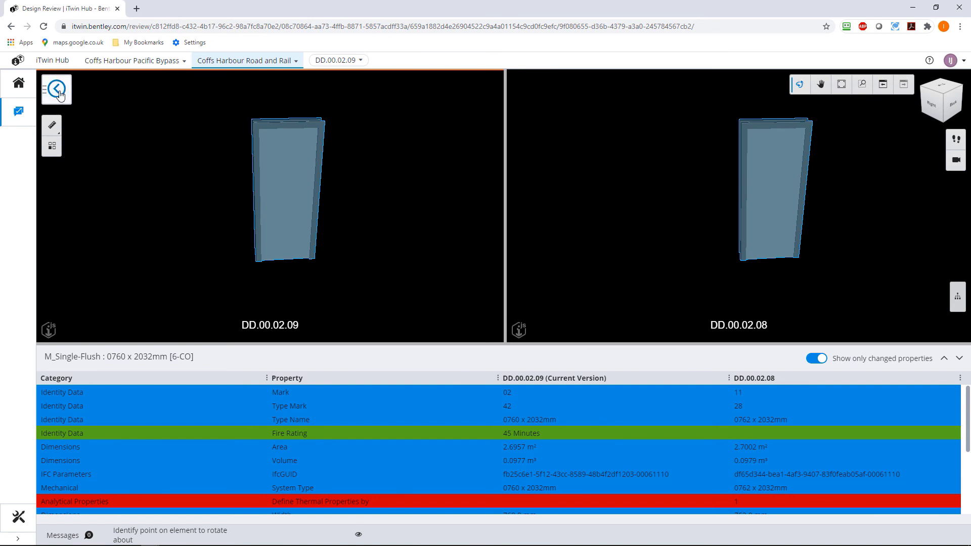
Leave side-by-side view and return to the full model comparison.
{"action": "left_click", "coordinate": [55, 89]}
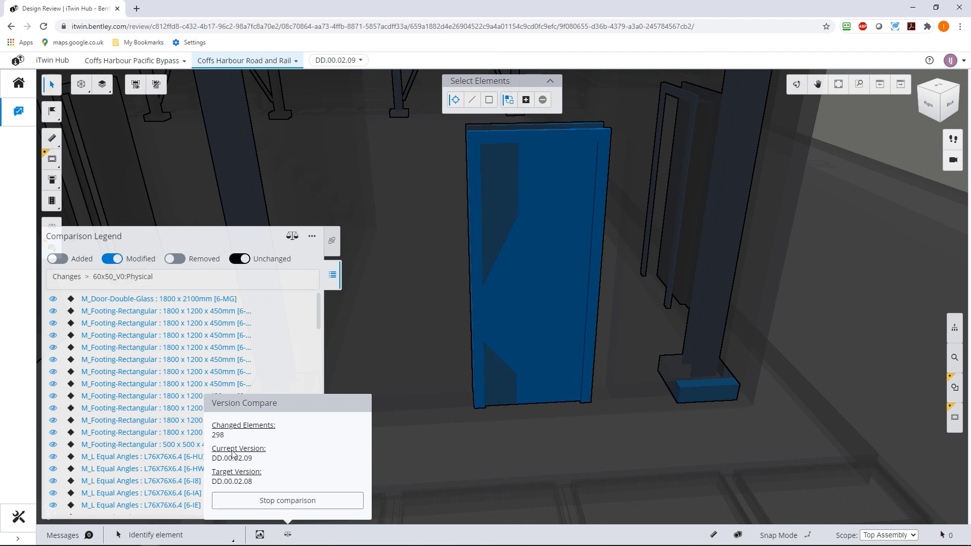
{"action": "mouse_move", "coordinate": [235, 440]}
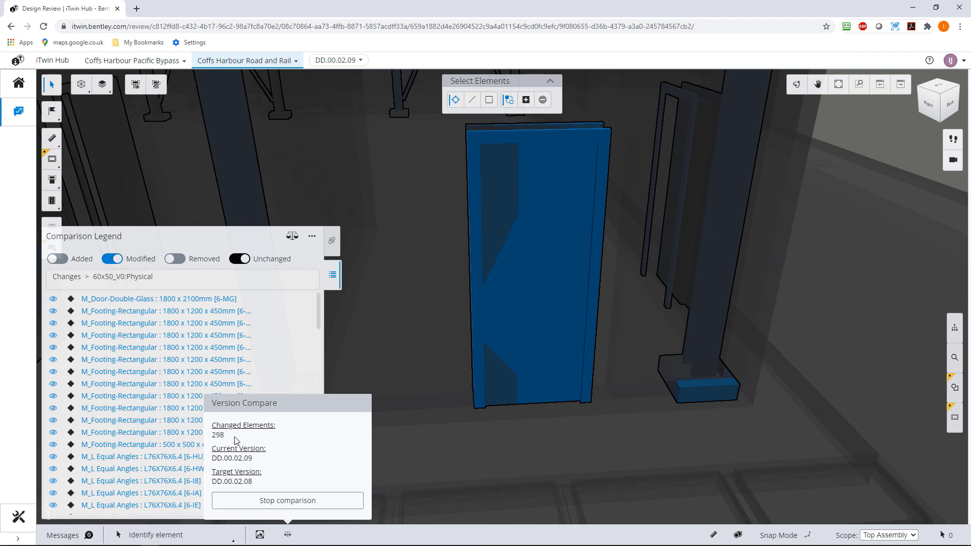
{"action": "mouse_move", "coordinate": [246, 431]}
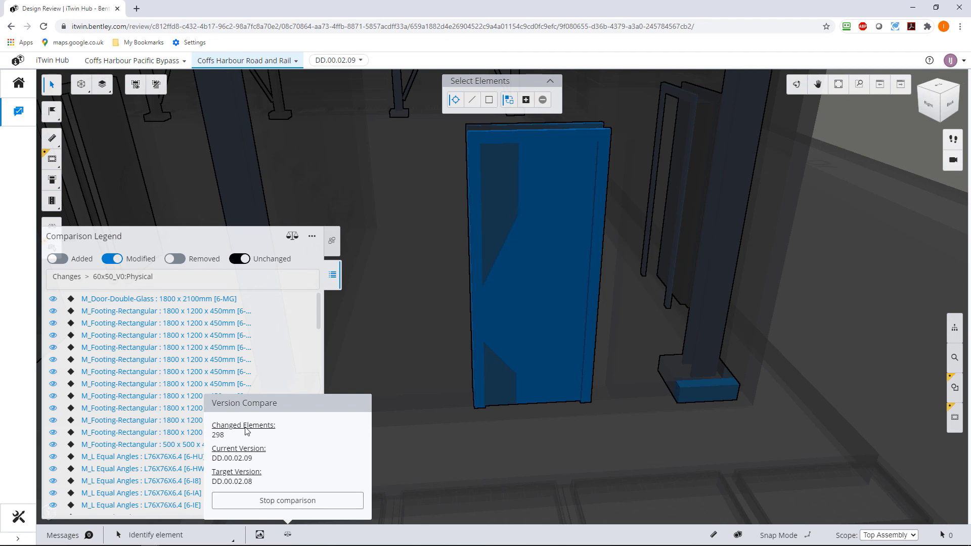
{"action": "mouse_move", "coordinate": [251, 435]}
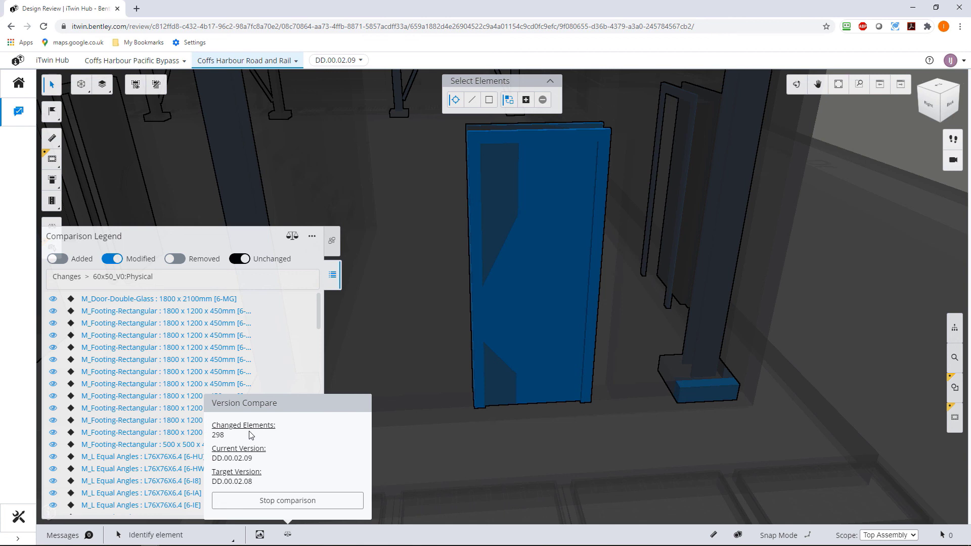